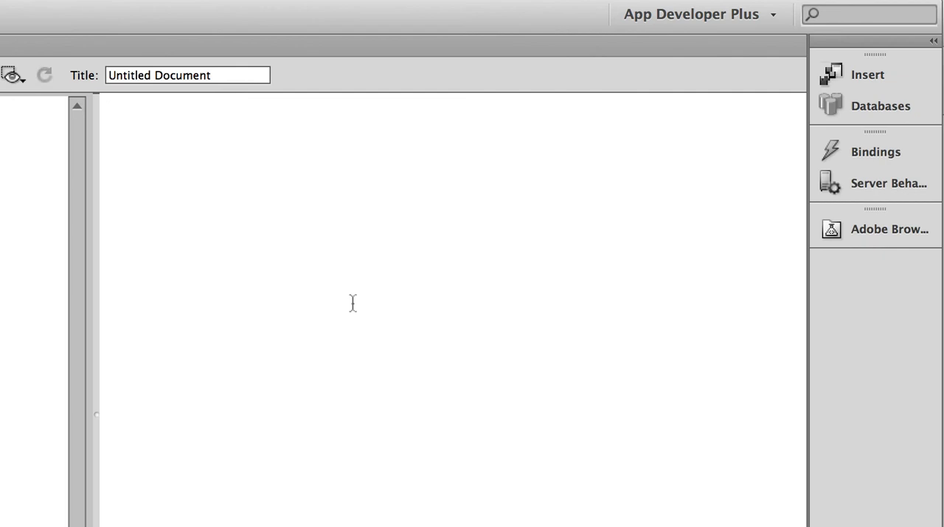
{"action": "mouse_move", "coordinate": [320, 238]}
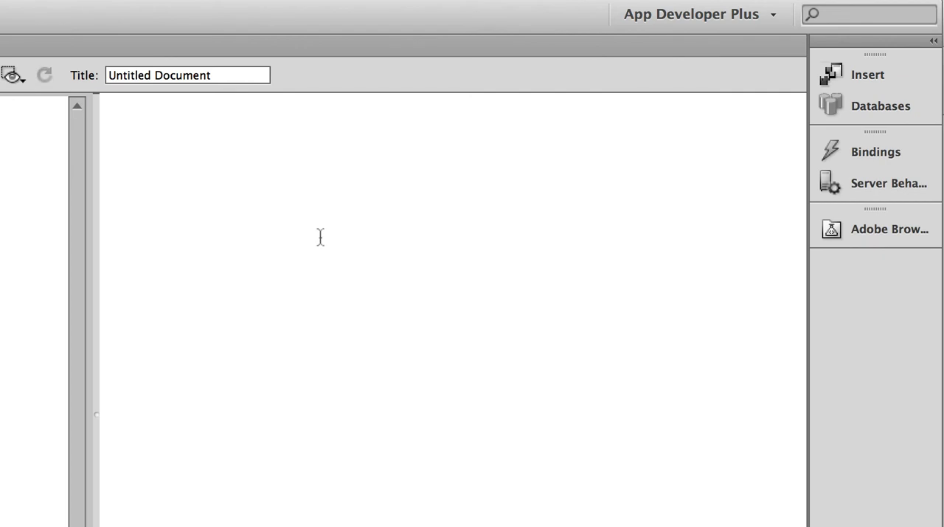
Step: Show the Databases panel's connections and reveal the option to add a MySQL Connection
{"action": "left_click", "coordinate": [879, 106]}
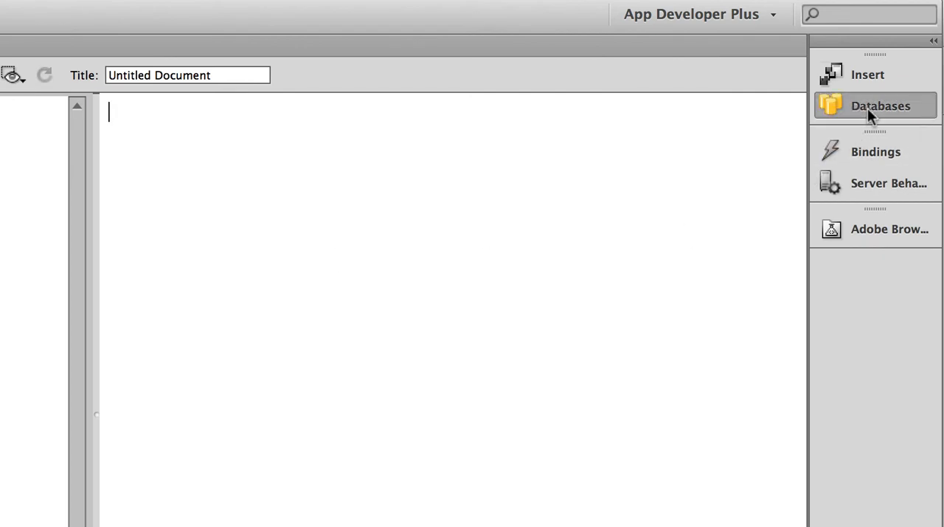
{"action": "left_click", "coordinate": [879, 106]}
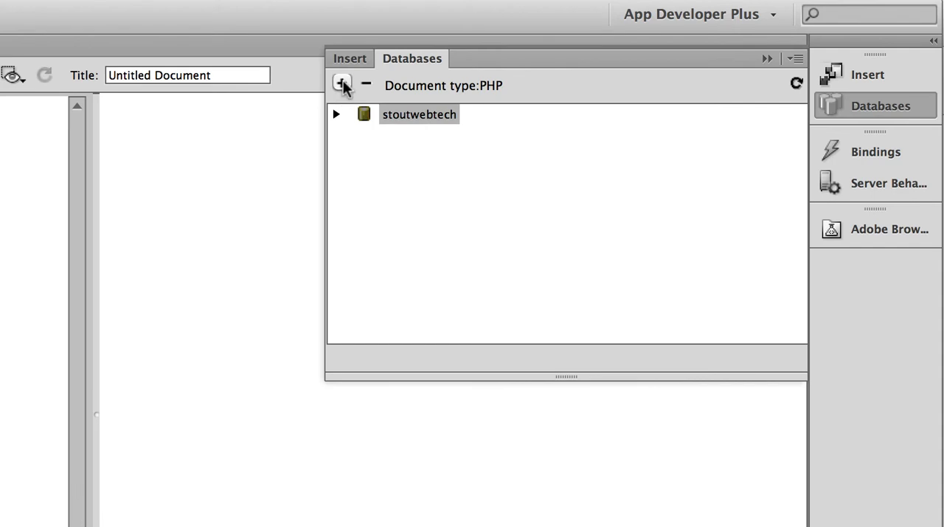
{"action": "left_click", "coordinate": [342, 82]}
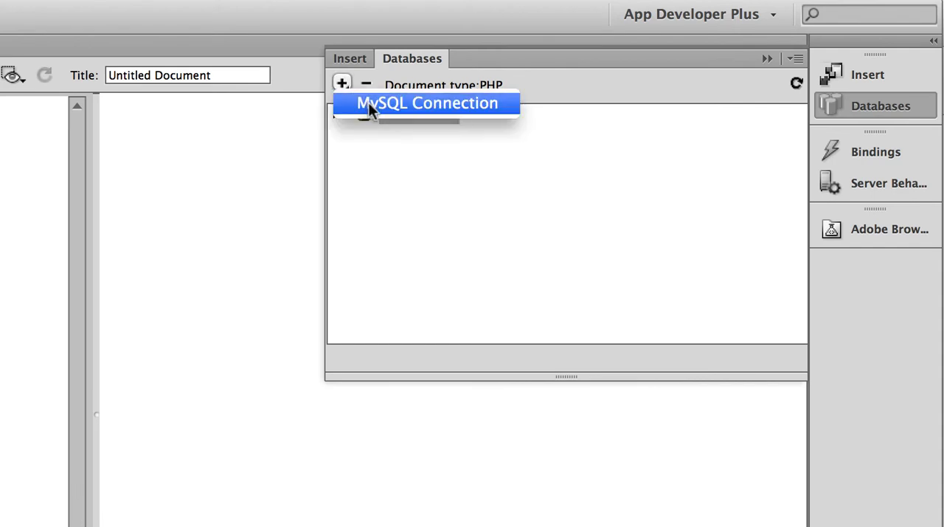
Step: Begin a MySQL connection named stout with server 58.hostedresource.com
{"action": "left_click", "coordinate": [426, 103]}
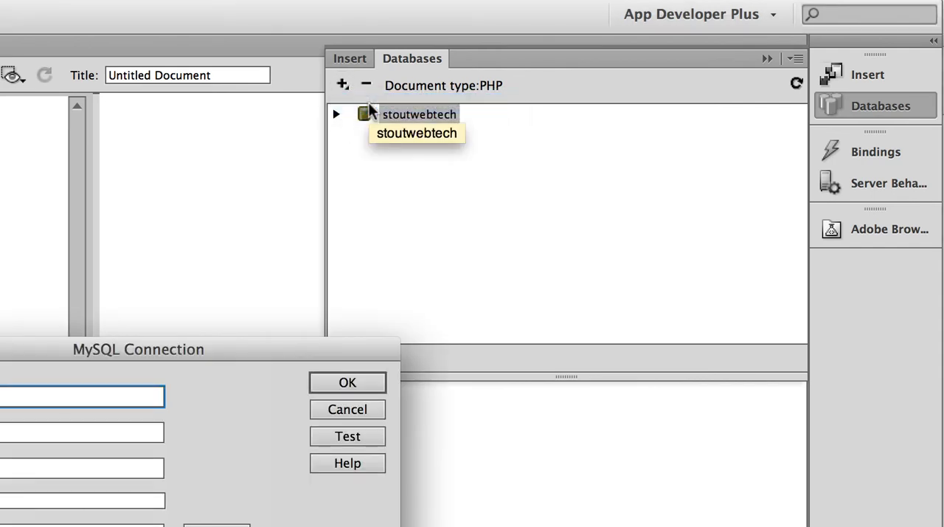
{"action": "mouse_move", "coordinate": [279, 355]}
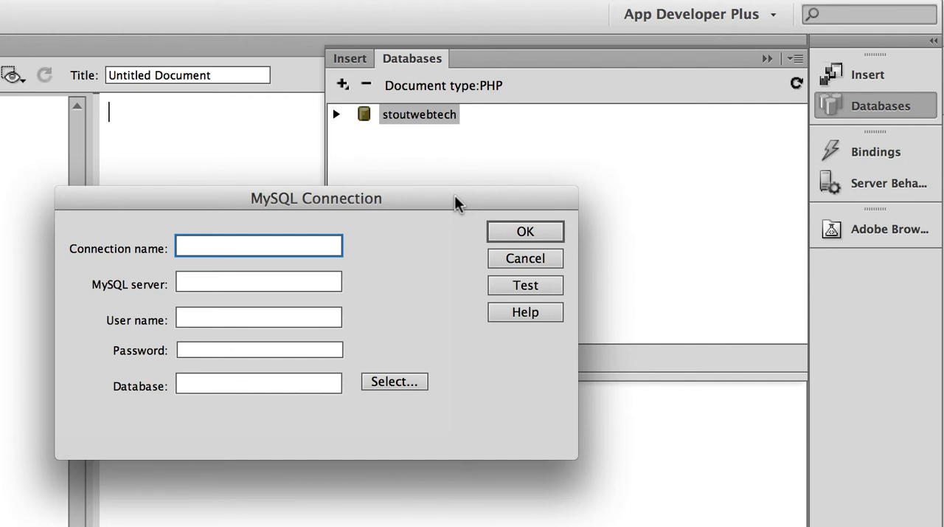
{"action": "type", "text": "stout"}
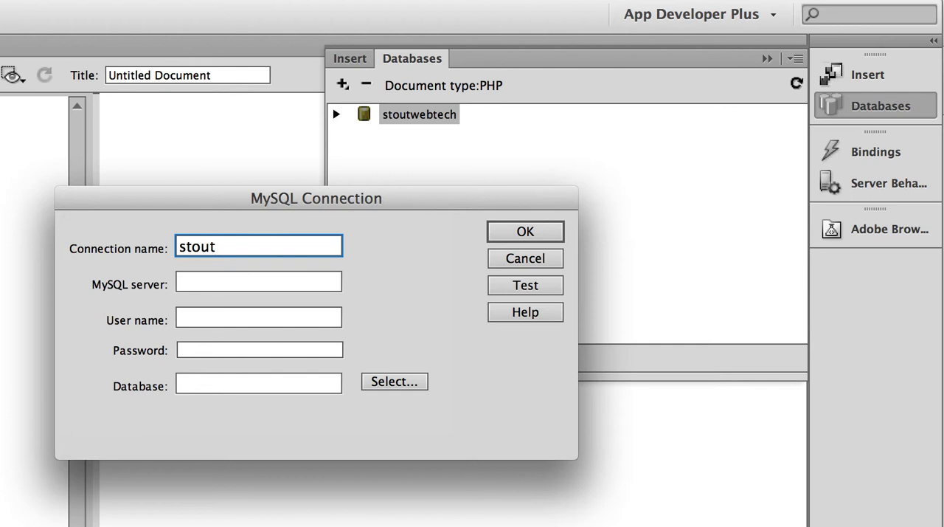
{"action": "left_click", "coordinate": [258, 282]}
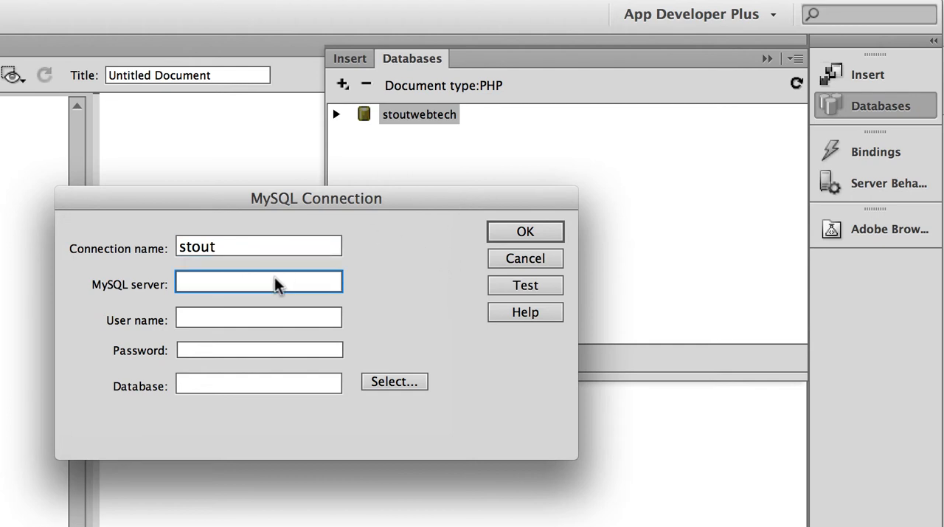
{"action": "left_click", "coordinate": [258, 282]}
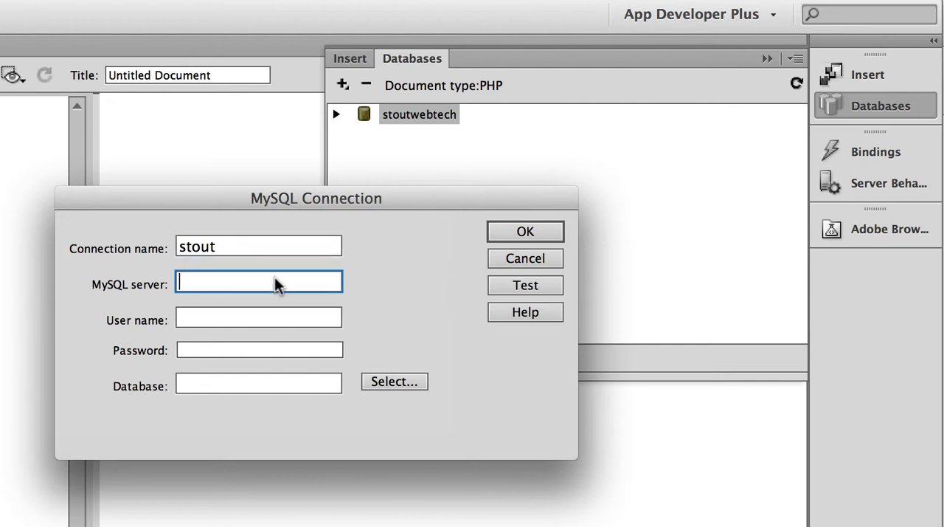
{"action": "type", "text": "58.hostedresource.com"}
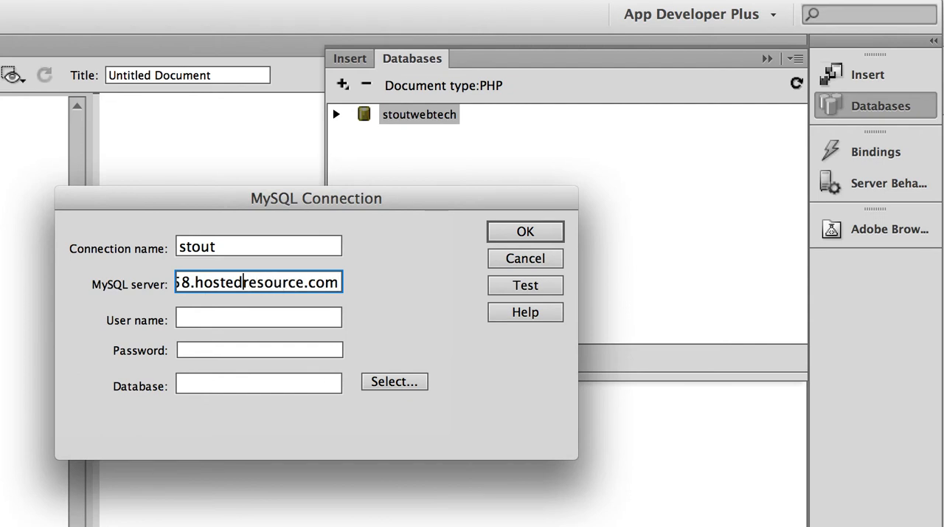
{"action": "type", "text": "databaseAW.db.108496"}
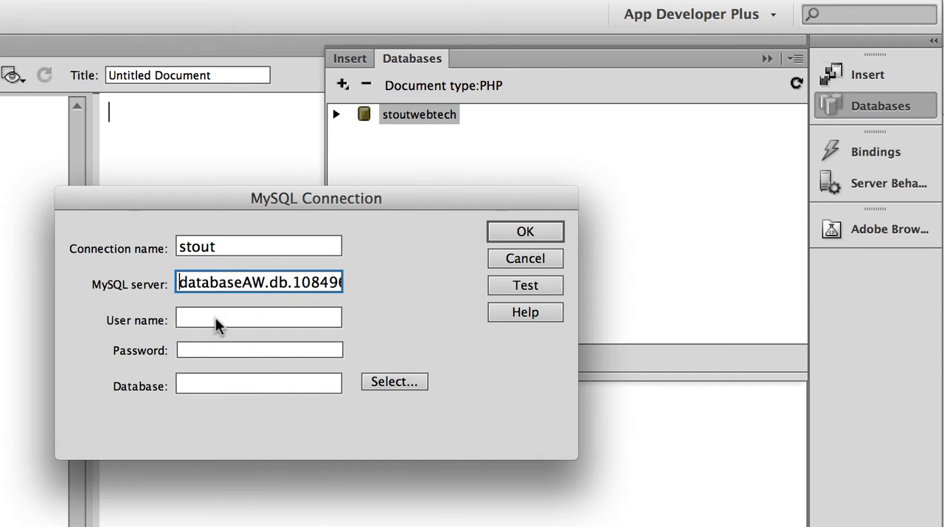
{"action": "type", "text": "databaseAW"}
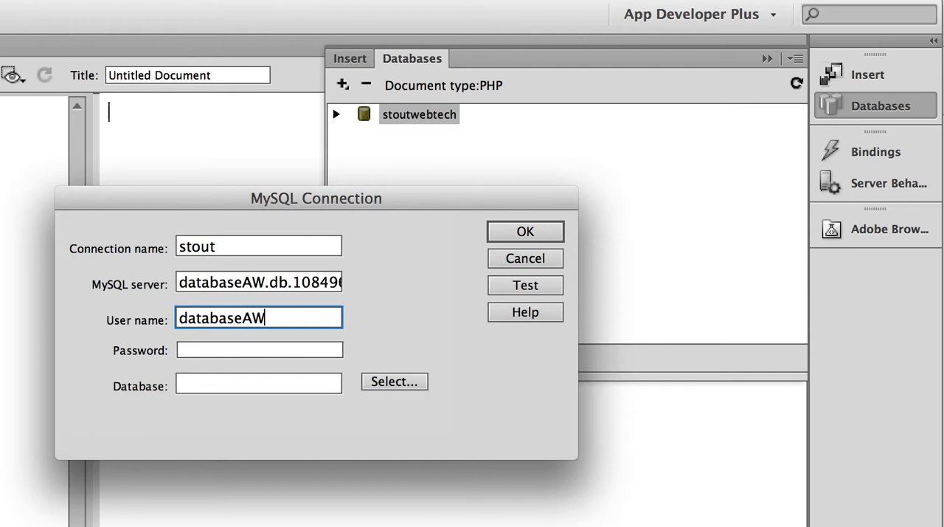
{"action": "left_click", "coordinate": [259, 348]}
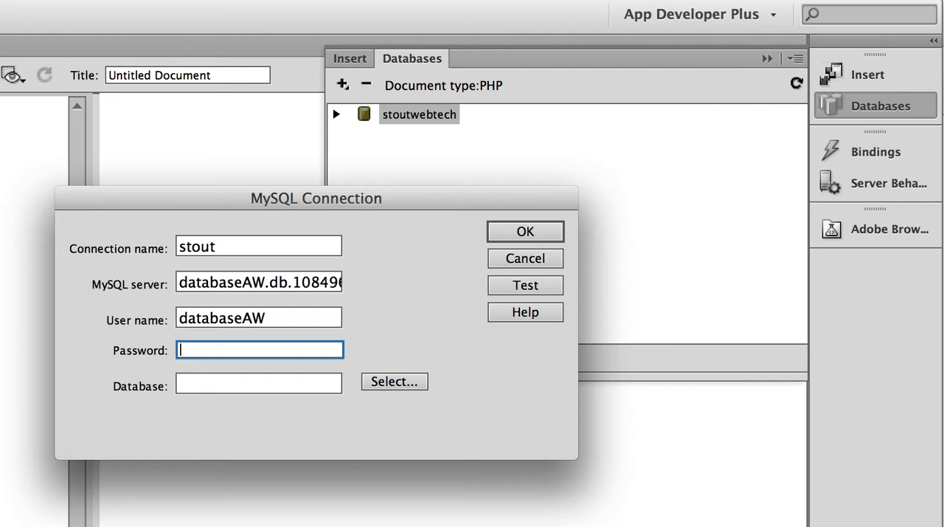
{"action": "type", "text": "••"}
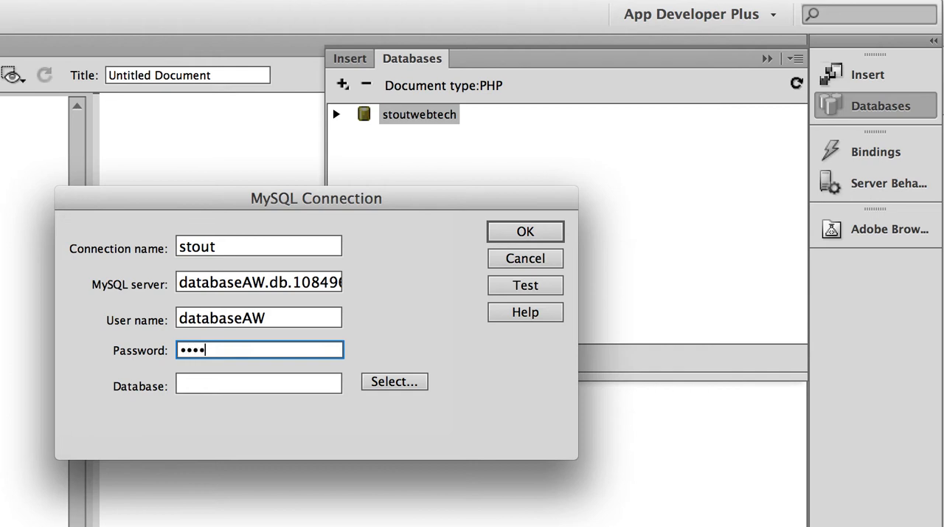
{"action": "type", "text": "•••"}
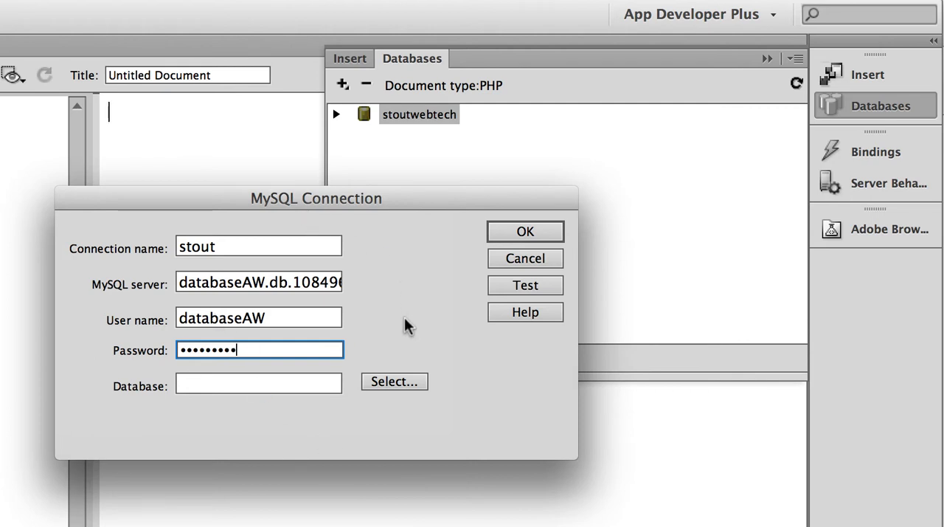
{"action": "left_click", "coordinate": [393, 380]}
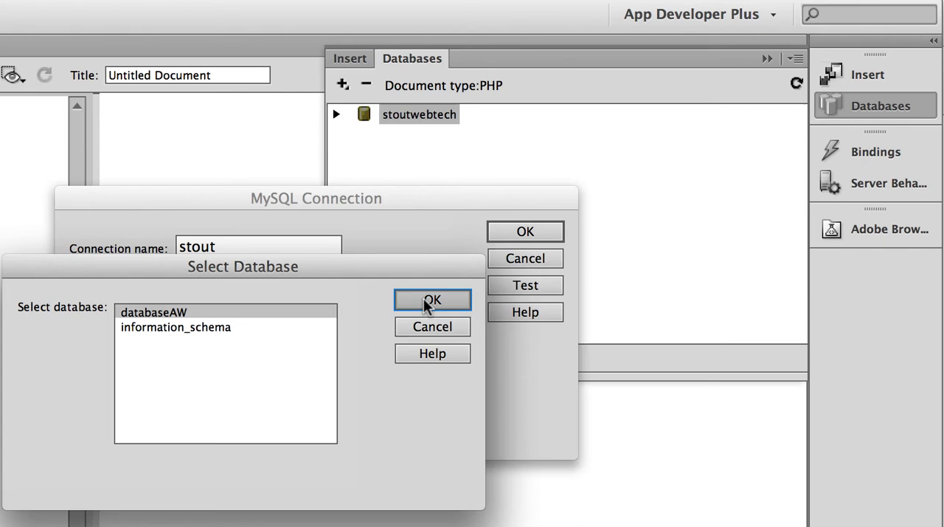
Step: Use the databaseAW database, test the connection successfully and save the stout connection
{"action": "left_click", "coordinate": [433, 299]}
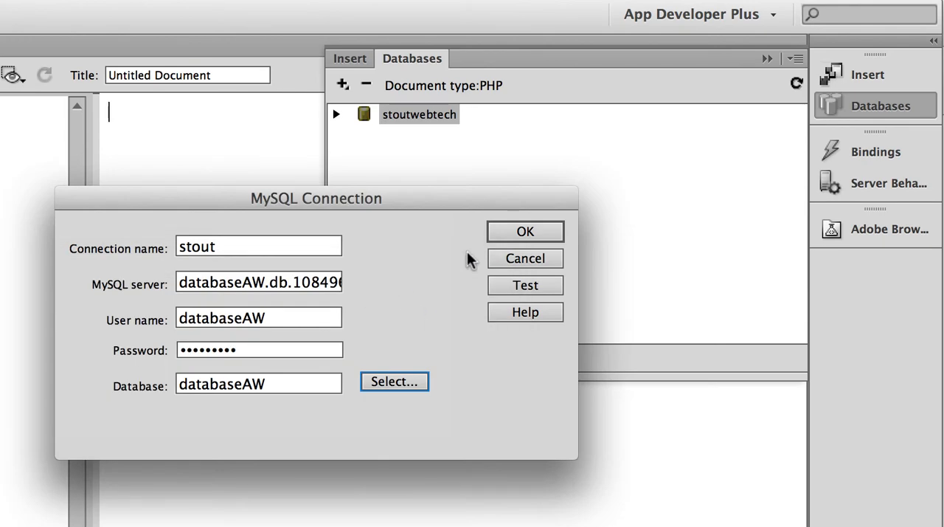
{"action": "left_click", "coordinate": [525, 284]}
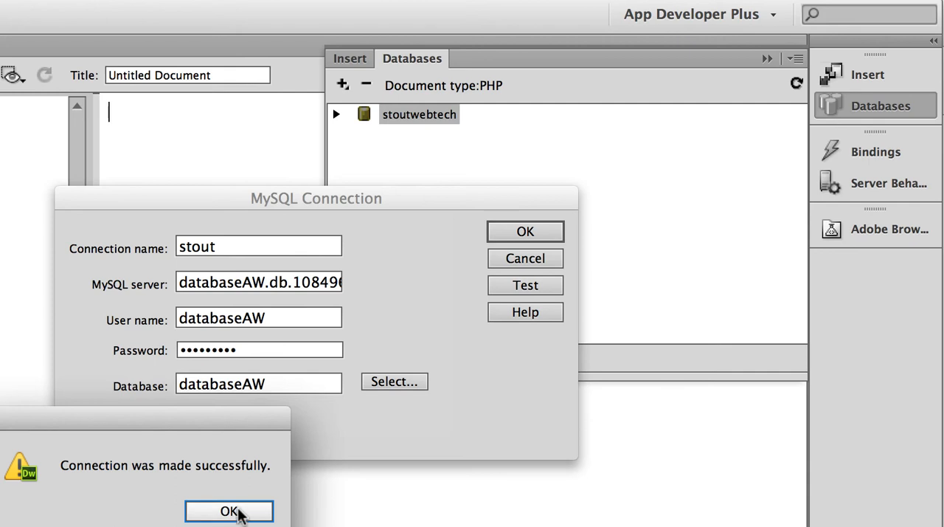
{"action": "left_click", "coordinate": [229, 510]}
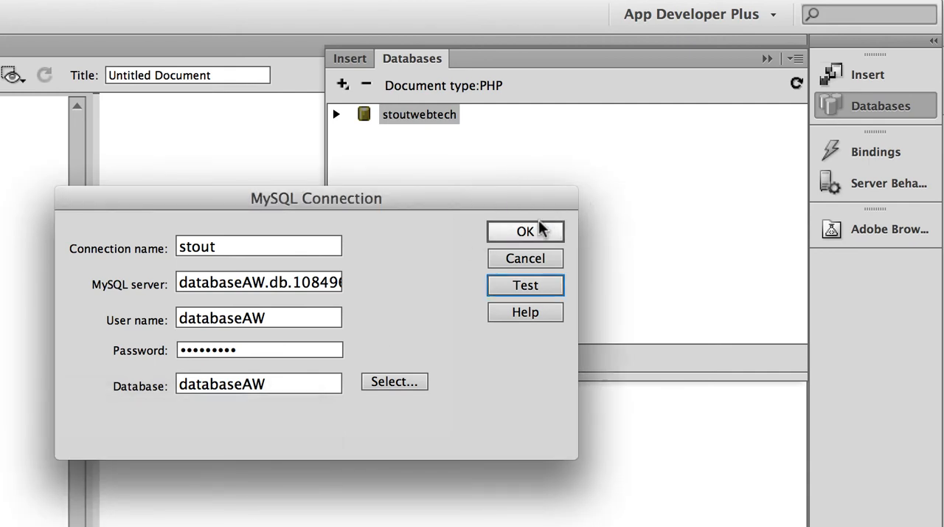
{"action": "left_click", "coordinate": [525, 231]}
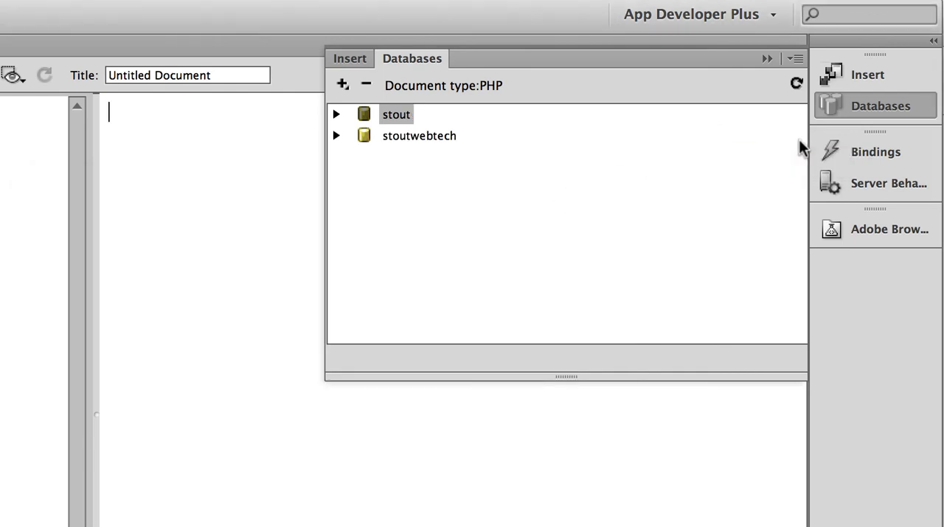
{"action": "mouse_move", "coordinate": [859, 165]}
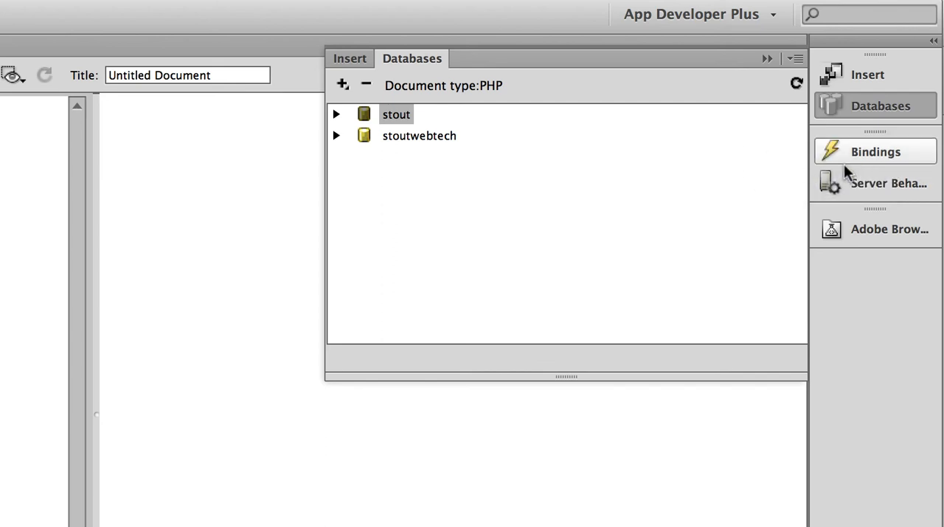
Step: Add a new Recordset (Query) binding from the Bindings panel
{"action": "left_click", "coordinate": [877, 151]}
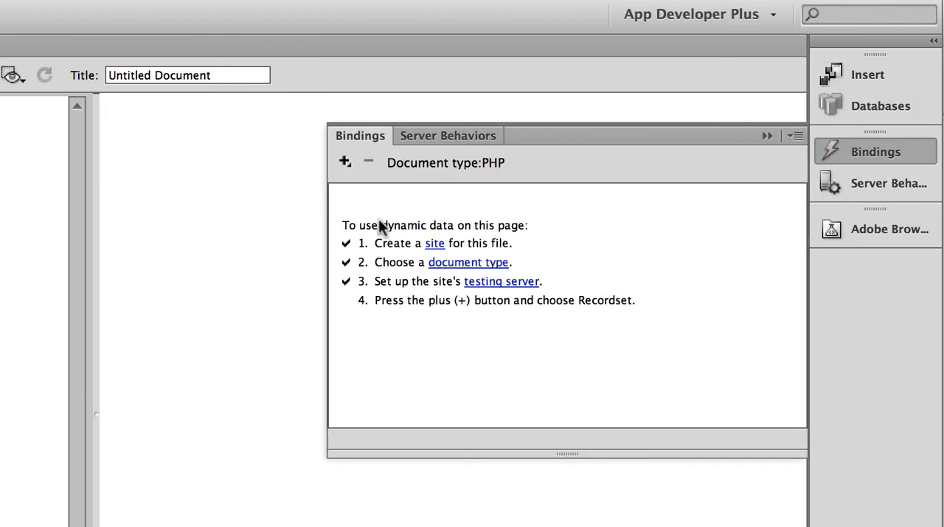
{"action": "left_click", "coordinate": [343, 163]}
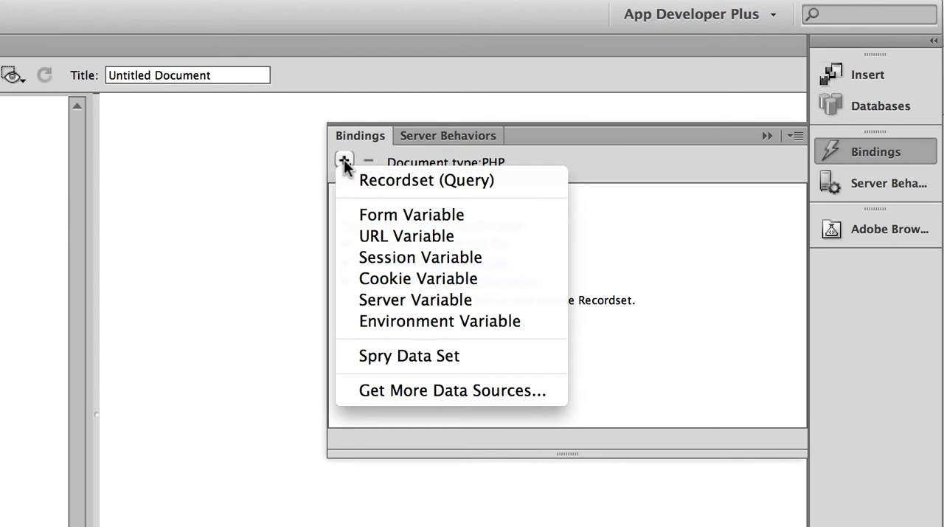
{"action": "left_click", "coordinate": [425, 180]}
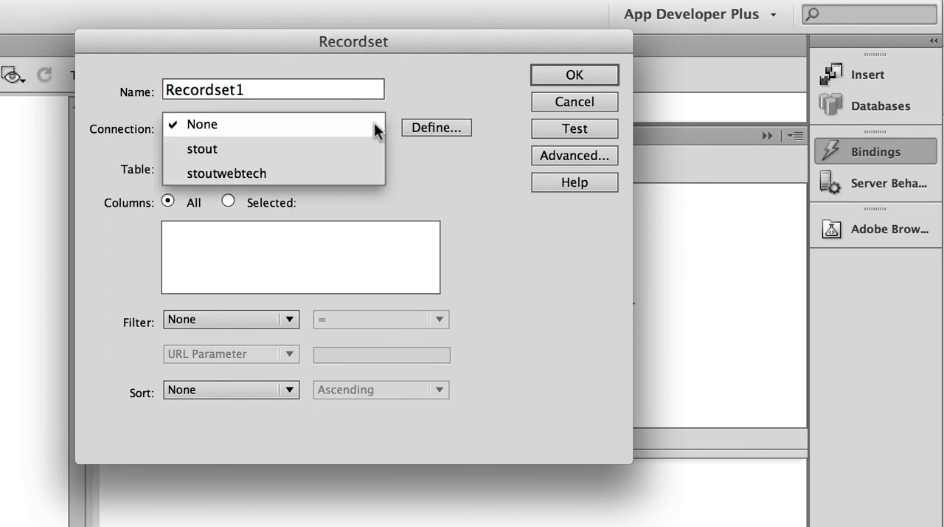
Step: Define Recordset1 on the stout connection's customers table with all columns and test it
{"action": "left_click", "coordinate": [201, 148]}
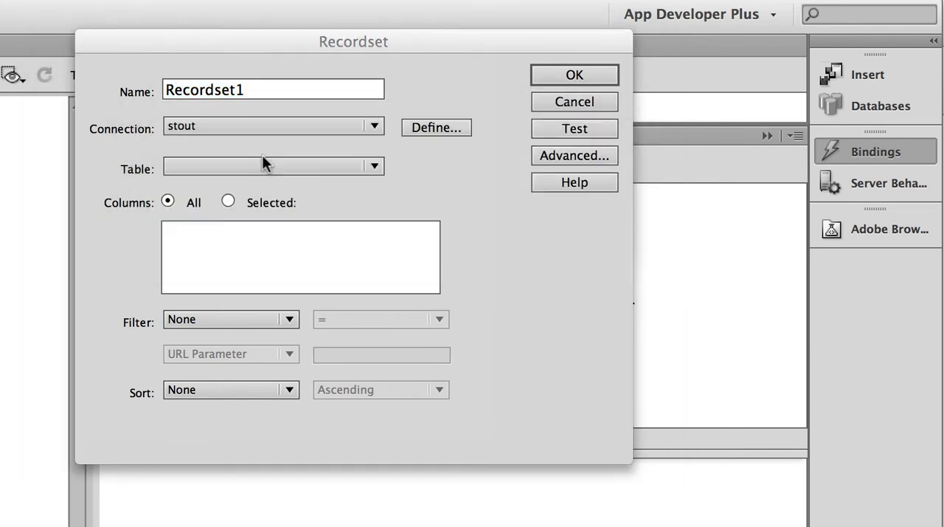
{"action": "left_click", "coordinate": [272, 165]}
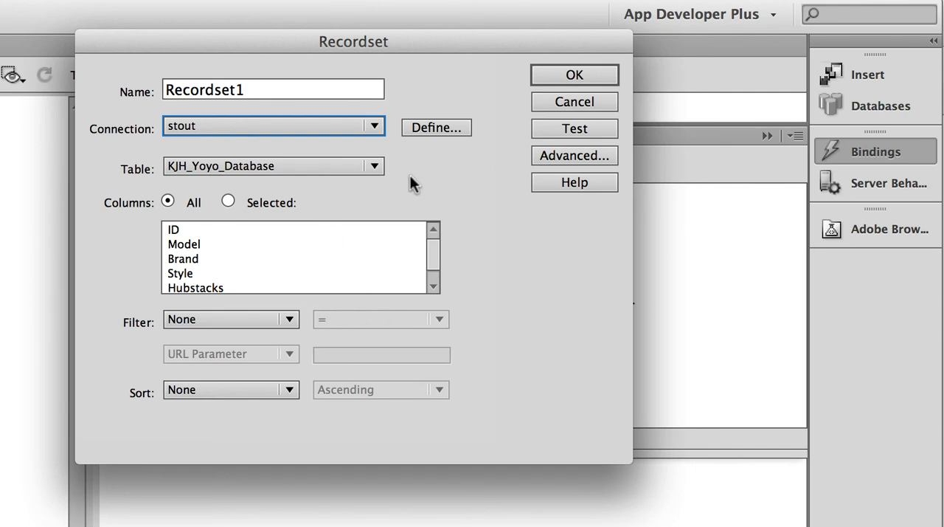
{"action": "left_click", "coordinate": [372, 165]}
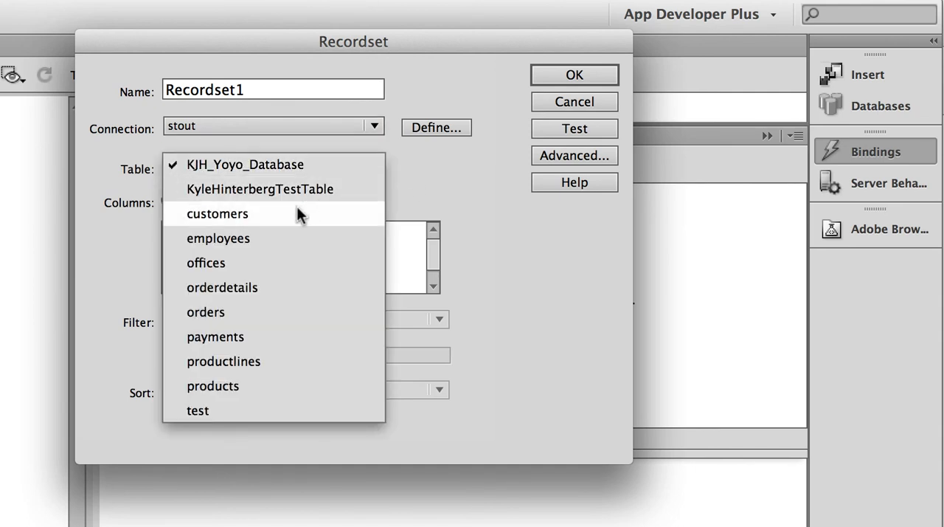
{"action": "left_click", "coordinate": [218, 212]}
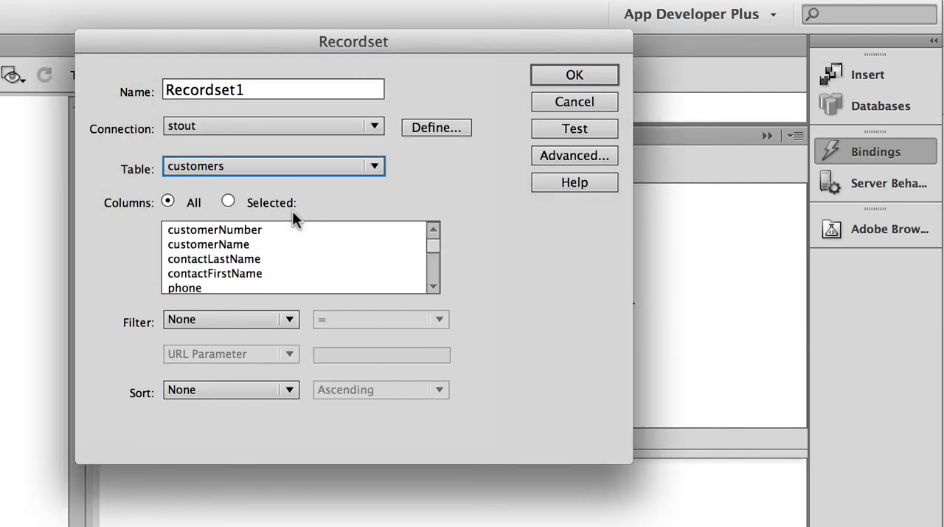
{"action": "mouse_move", "coordinate": [214, 304]}
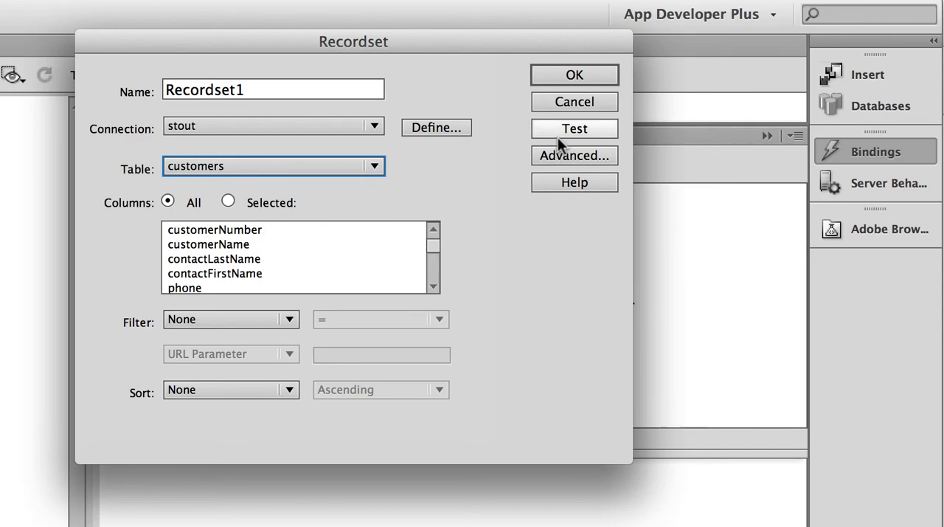
{"action": "left_click", "coordinate": [574, 129]}
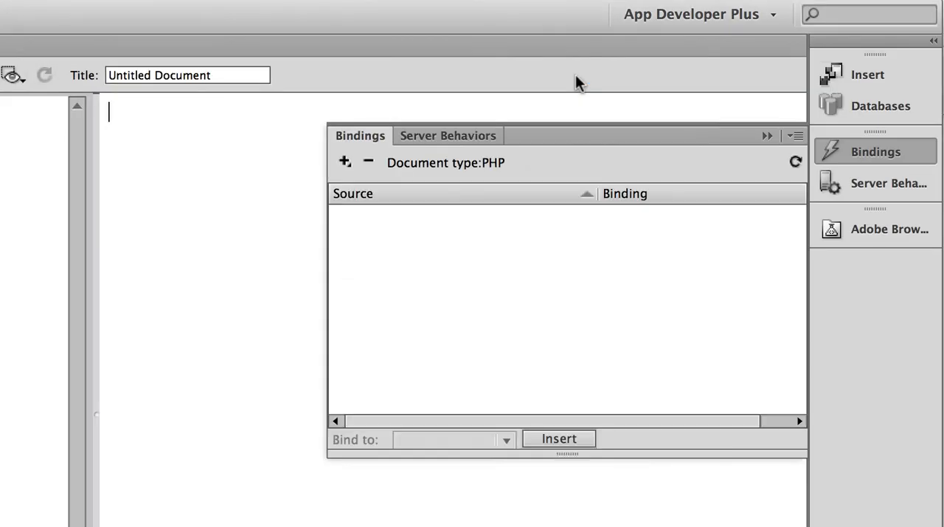
Step: Refresh the bindings so Recordset1 is listed, then collapse the Bindings panel
{"action": "left_click", "coordinate": [345, 163]}
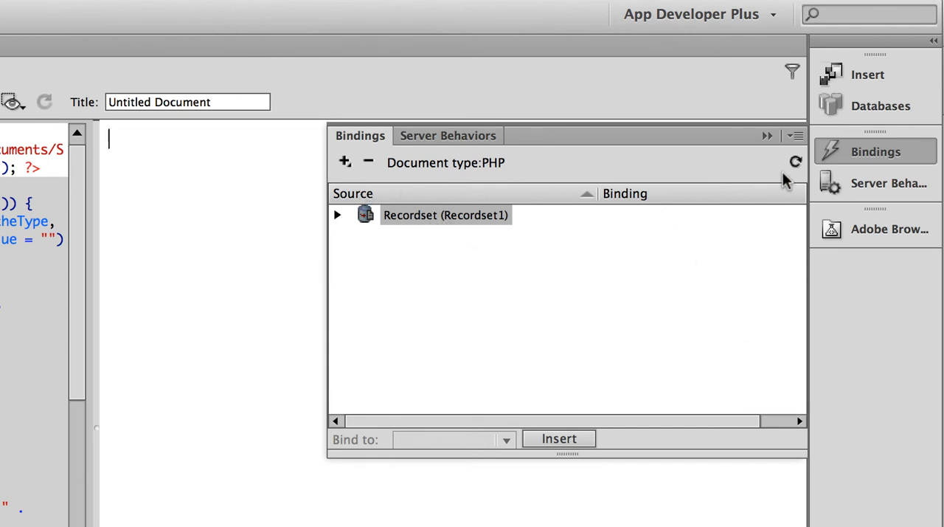
{"action": "left_click", "coordinate": [876, 150]}
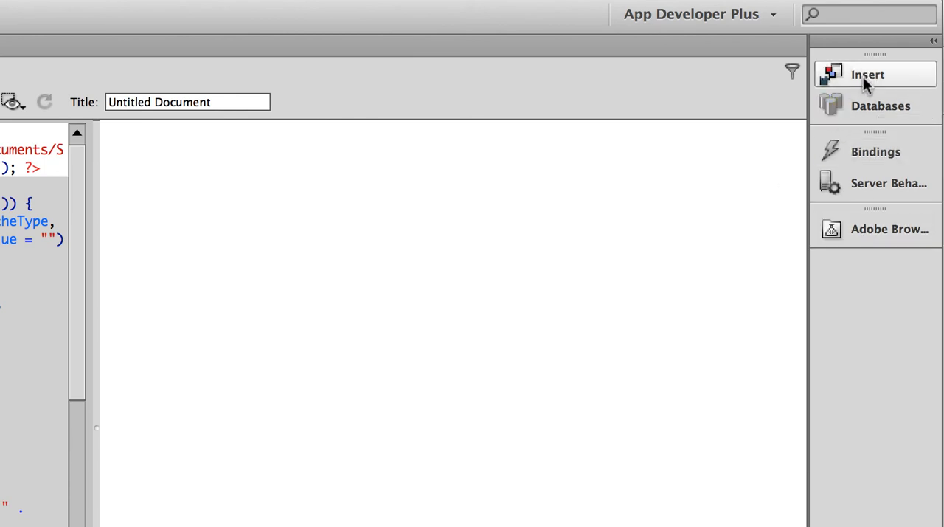
Step: Insert a dynamic table of Recordset1 showing 10 records with border 1
{"action": "left_click", "coordinate": [867, 74]}
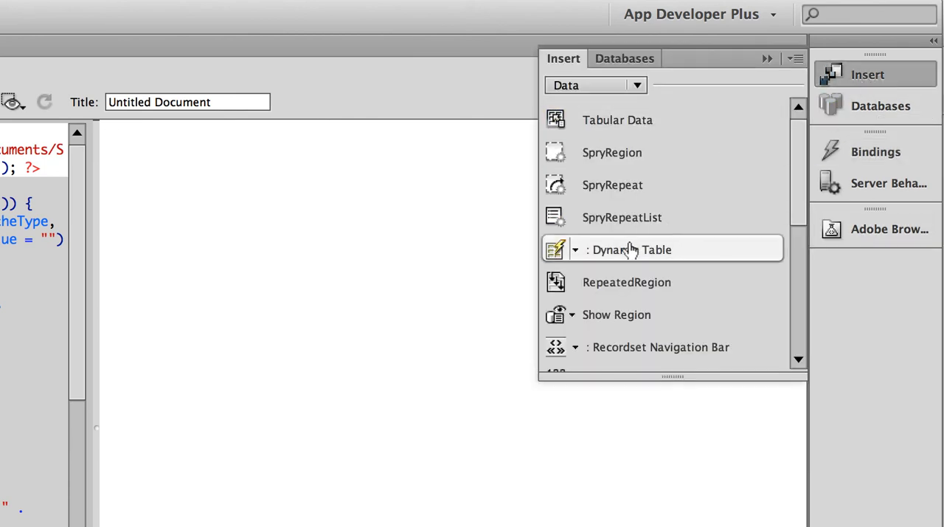
{"action": "left_click", "coordinate": [632, 249]}
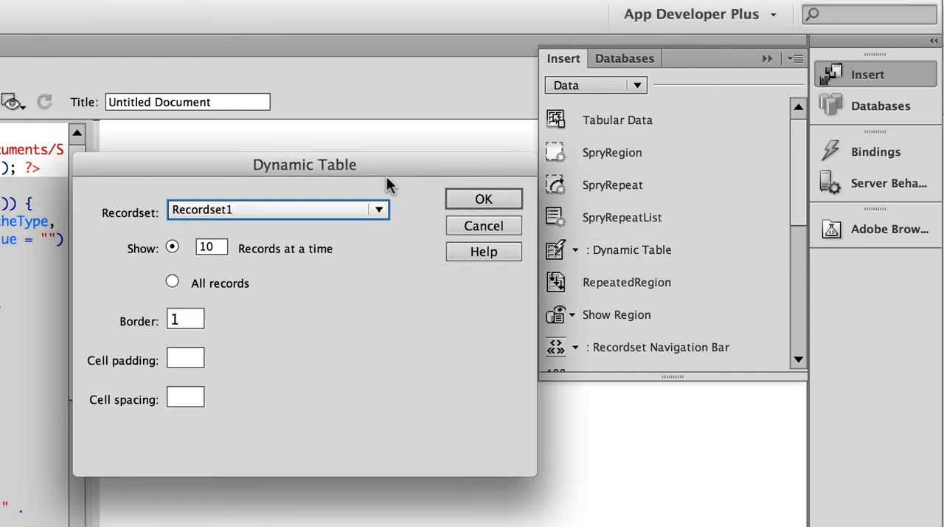
{"action": "mouse_move", "coordinate": [273, 218]}
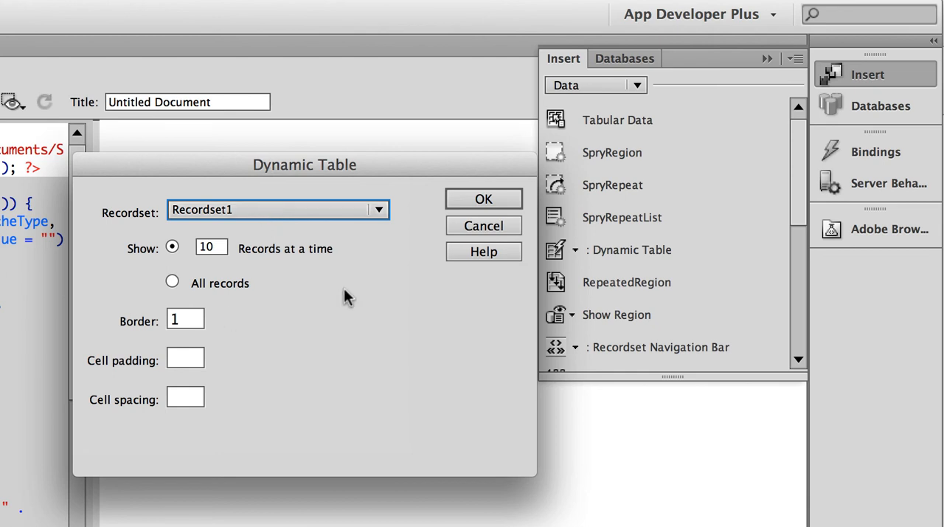
{"action": "left_click", "coordinate": [484, 197]}
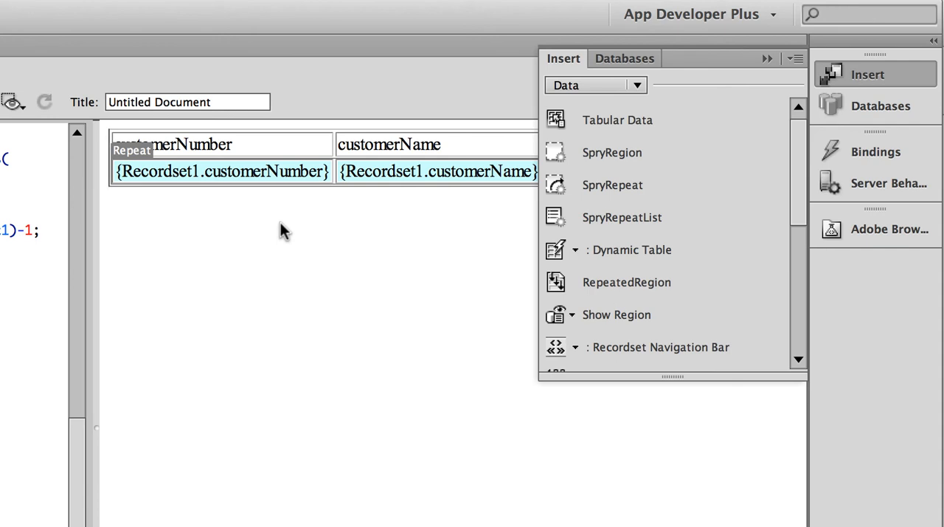
{"action": "mouse_move", "coordinate": [281, 224]}
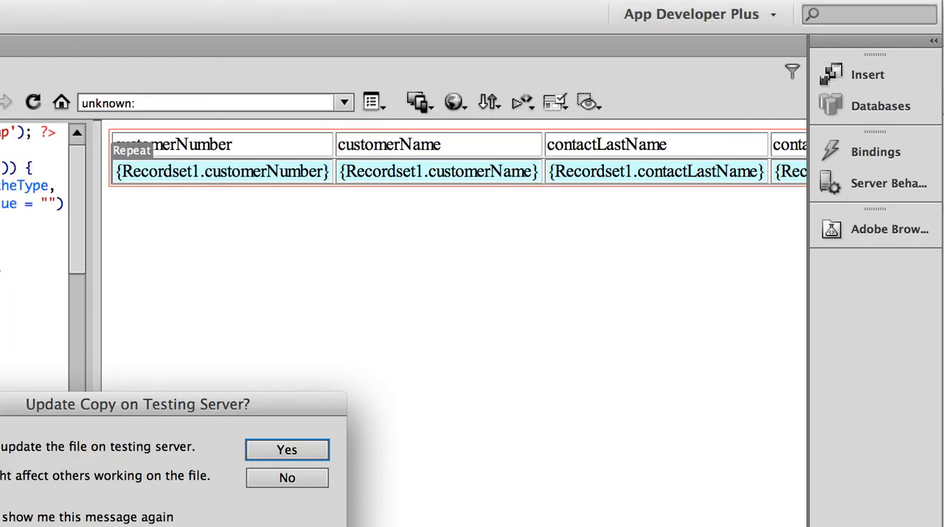
{"action": "mouse_move", "coordinate": [307, 413]}
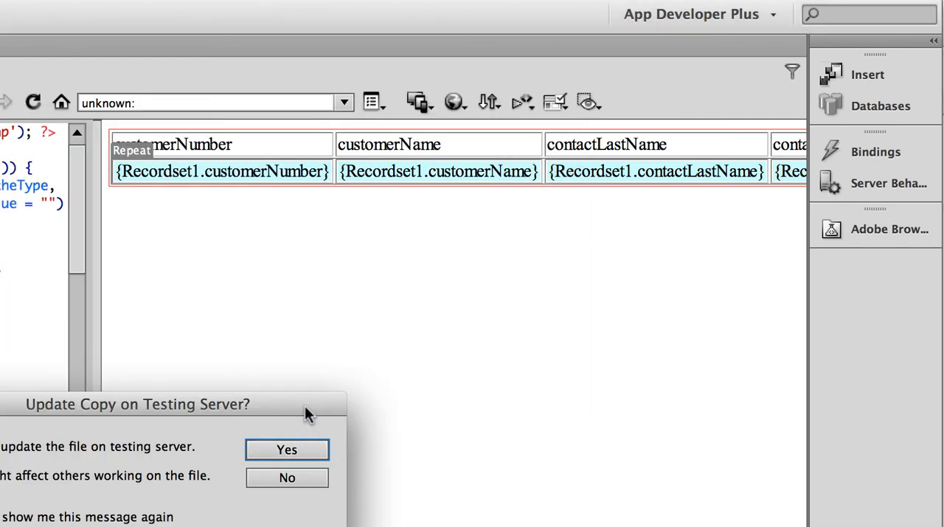
Step: Upload Untitled-4.php to the testing server for Live view and hide the progress window
{"action": "left_click", "coordinate": [286, 448]}
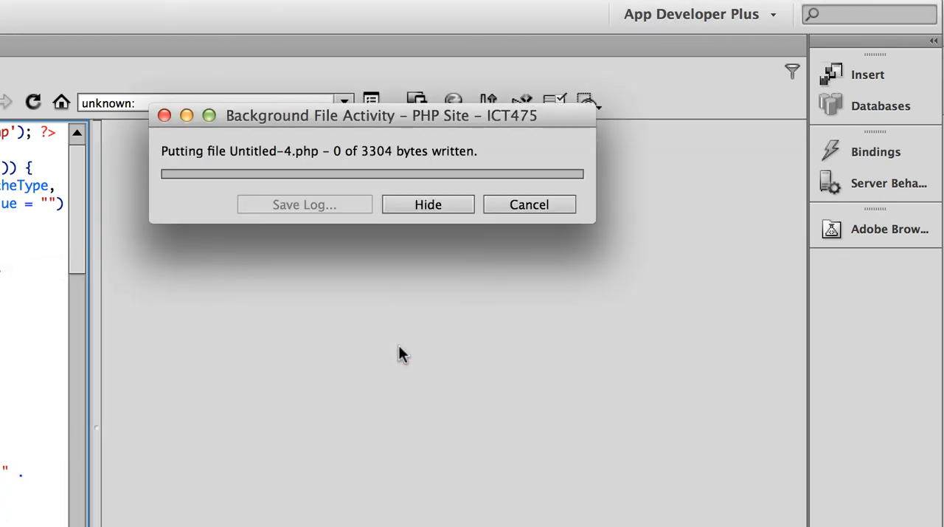
{"action": "left_click", "coordinate": [428, 204]}
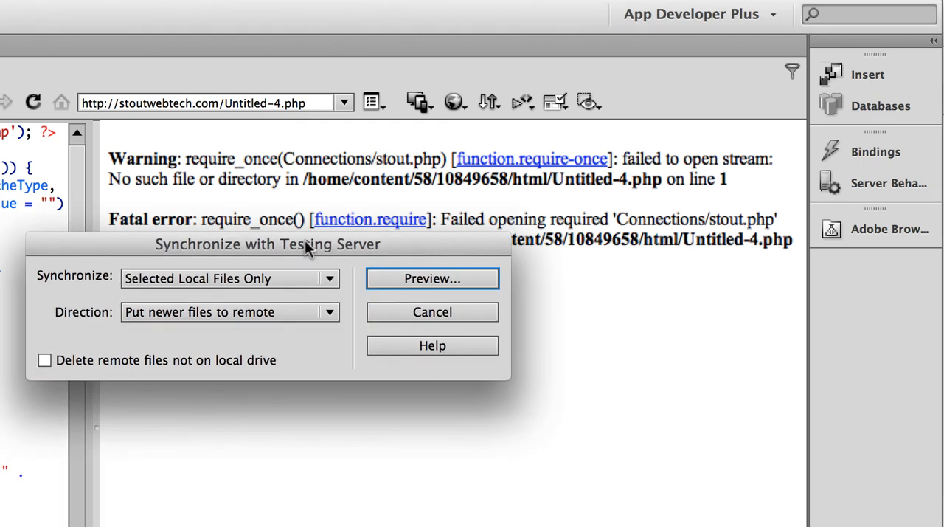
Step: Synchronize the entire 'PHP Site - ICT475' site, confirming the stout.php and stoutwebtech.php uploads
{"action": "left_click", "coordinate": [228, 277]}
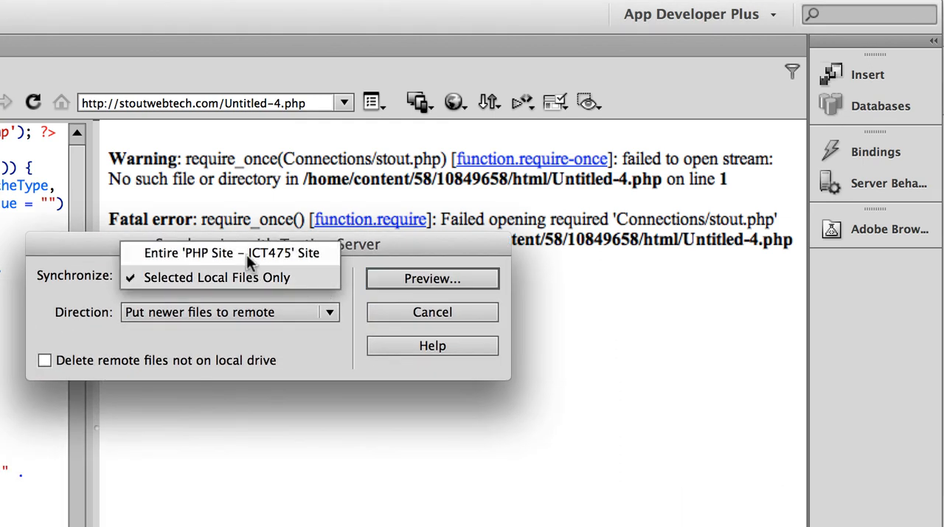
{"action": "left_click", "coordinate": [433, 278]}
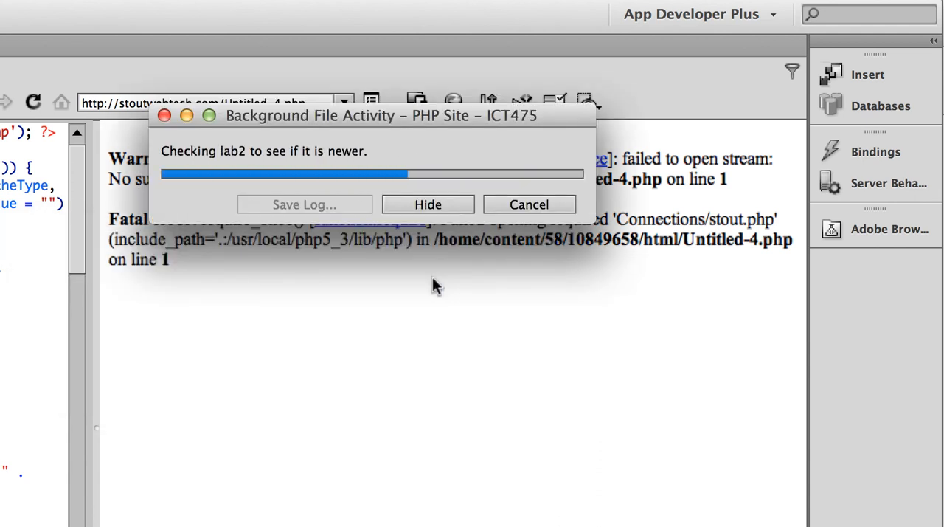
{"action": "left_click", "coordinate": [428, 204]}
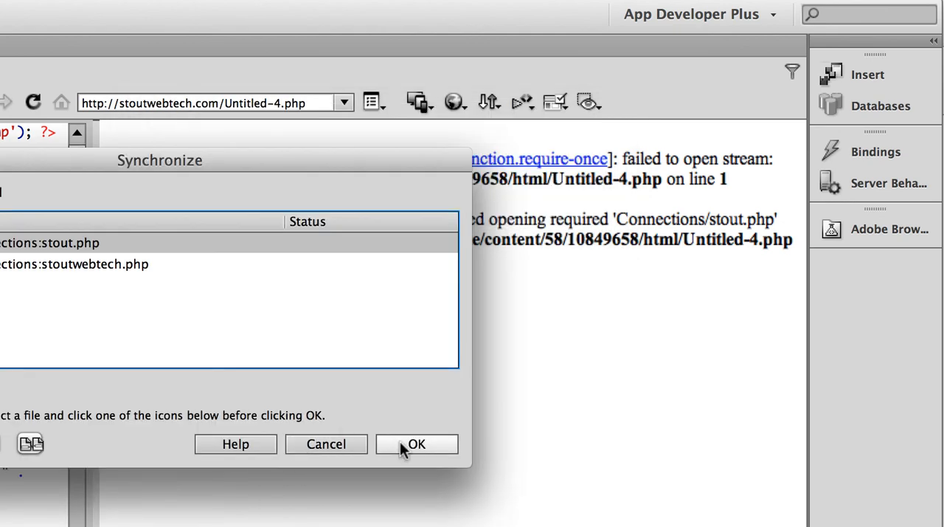
{"action": "left_click", "coordinate": [416, 442]}
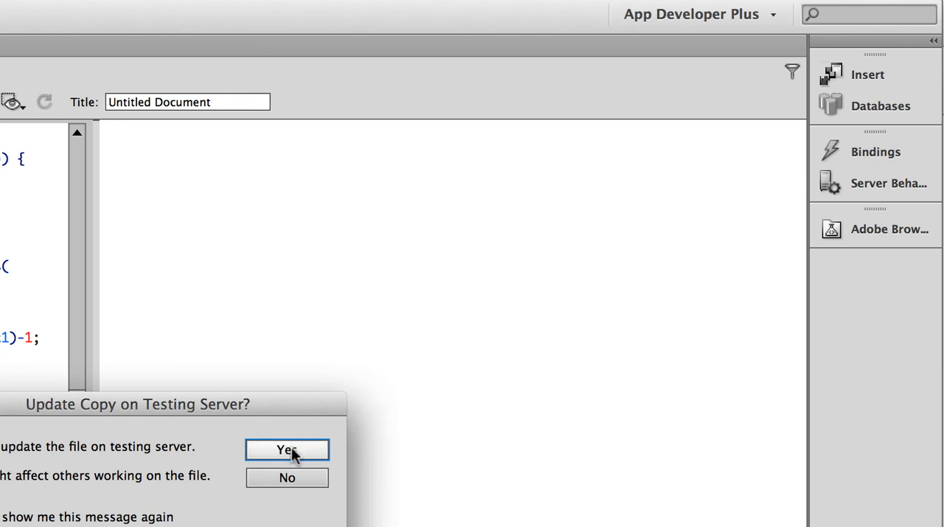
Step: Update the page copy on the testing server so Live view shows the customer rows
{"action": "left_click", "coordinate": [286, 450]}
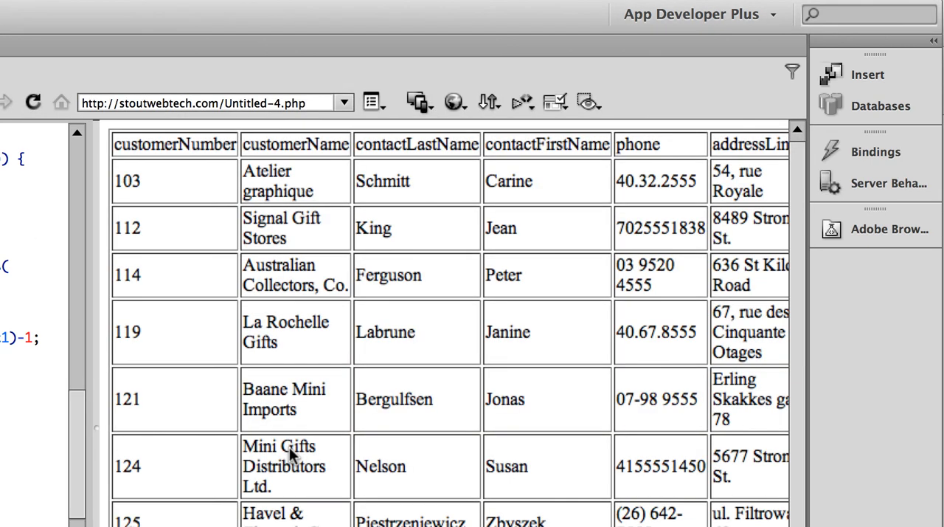